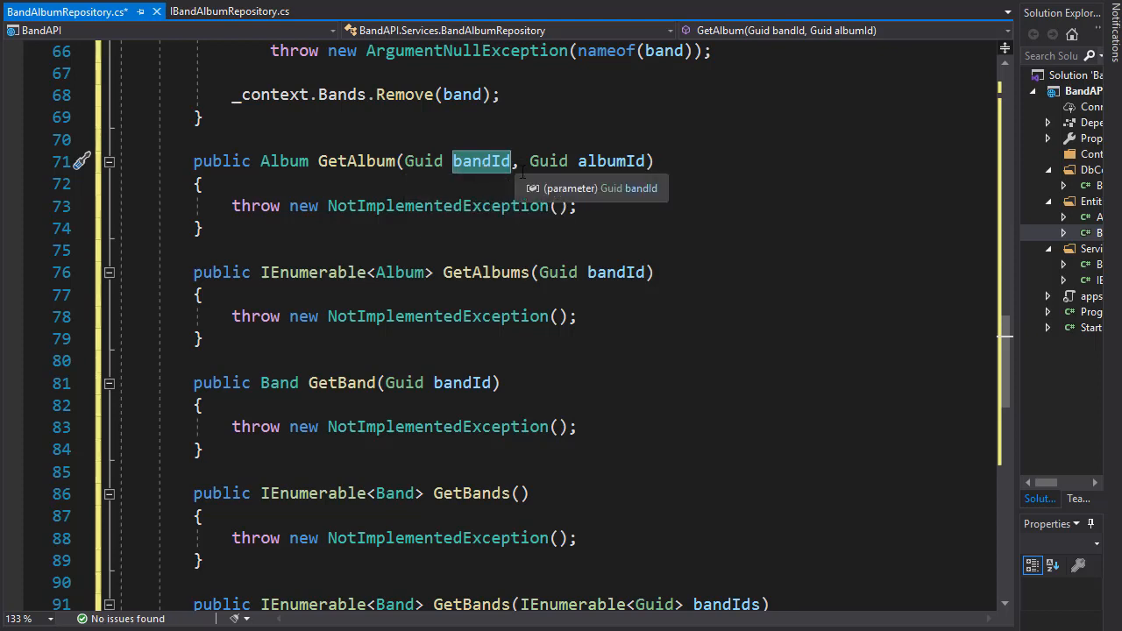
mouse_move(851, 328)
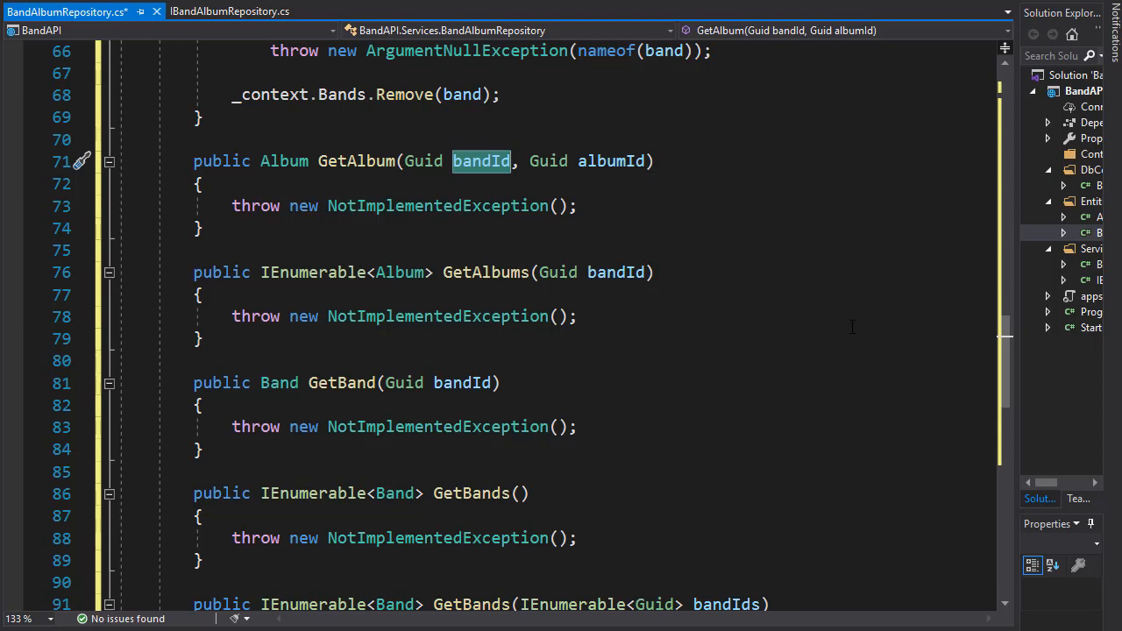
- Copy the bandId and album argument checks from AddAlbum to reuse in GetAlbum
scroll(up, 3)
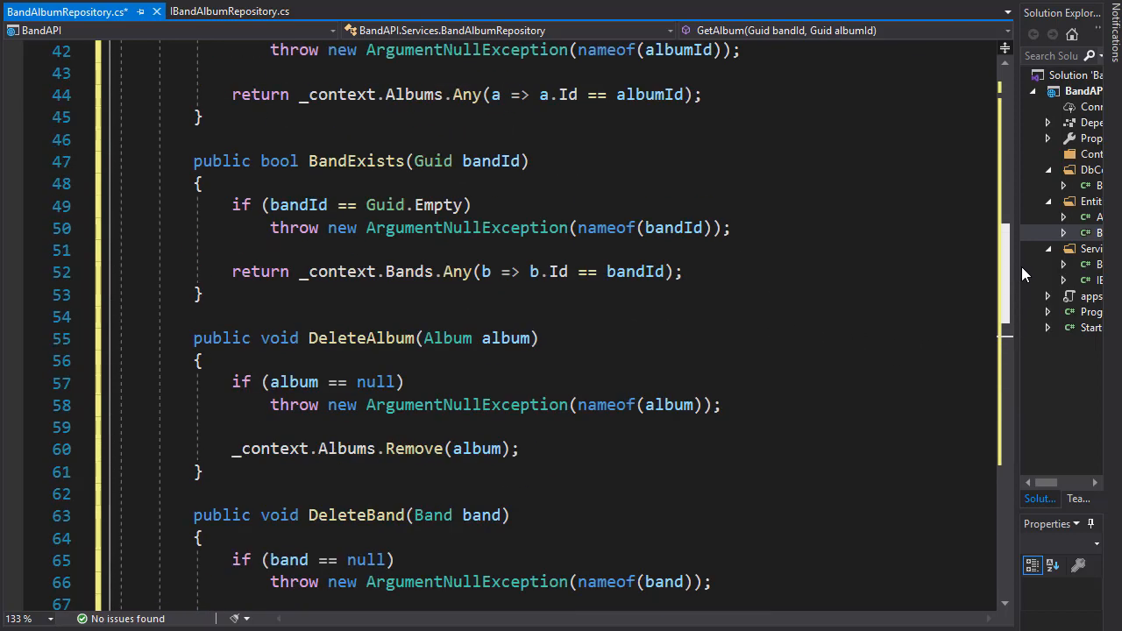
scroll(up, 3)
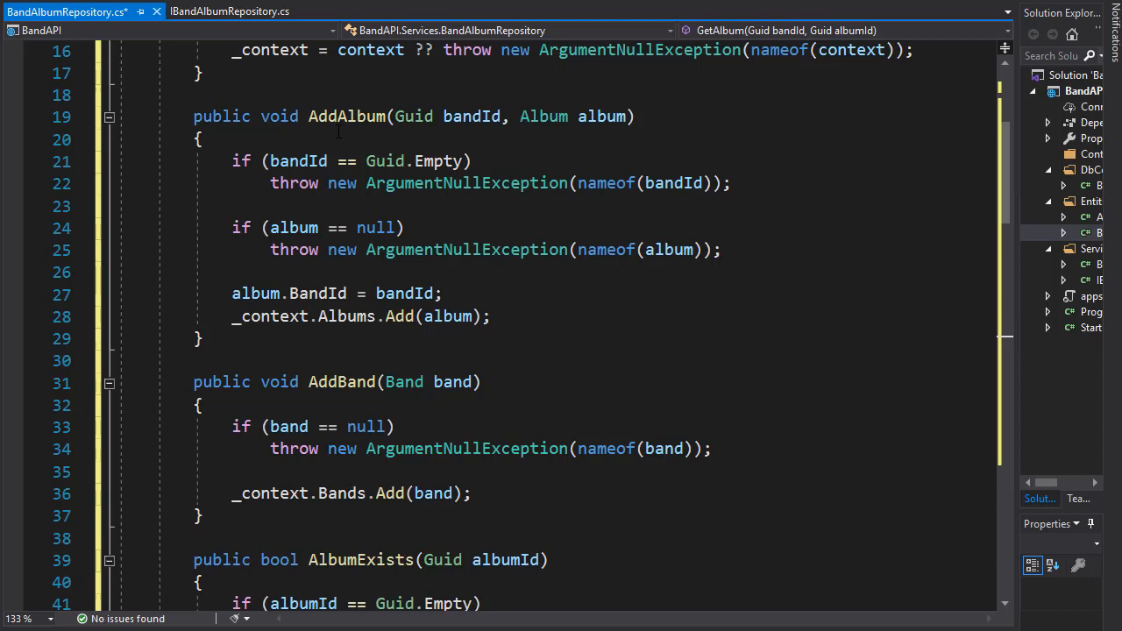
double_click(473, 115)
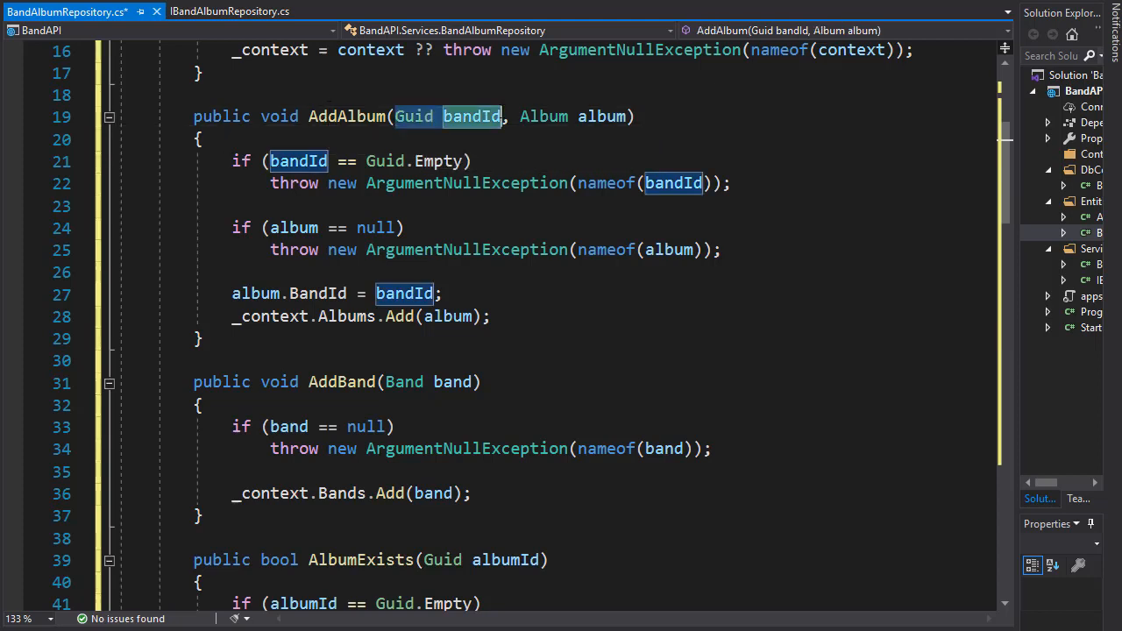
click(603, 116)
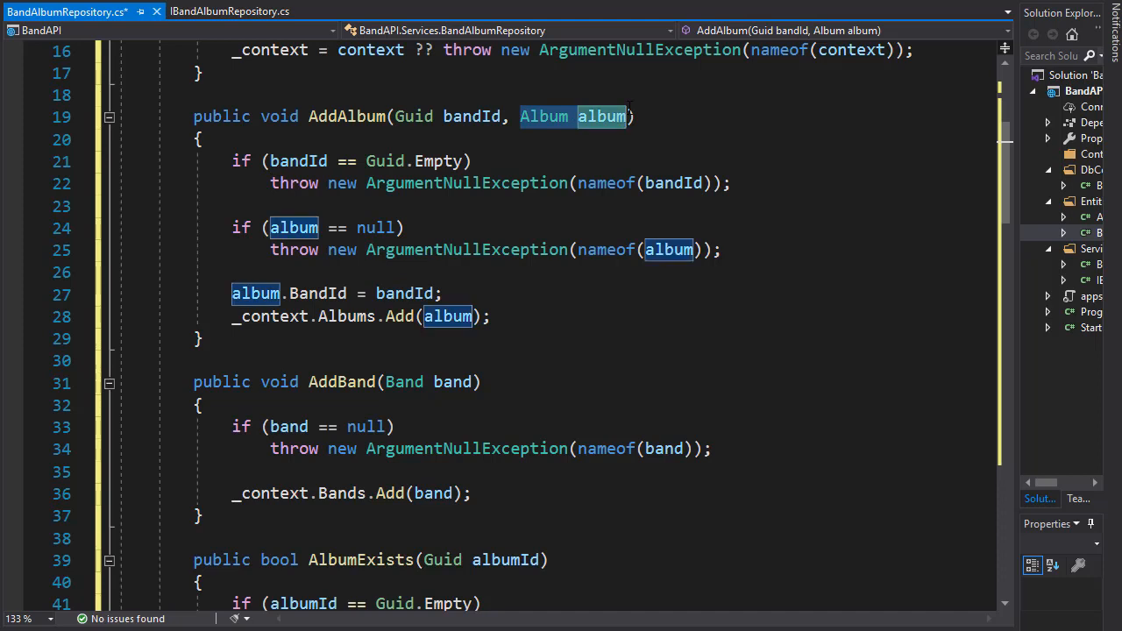
click(232, 161)
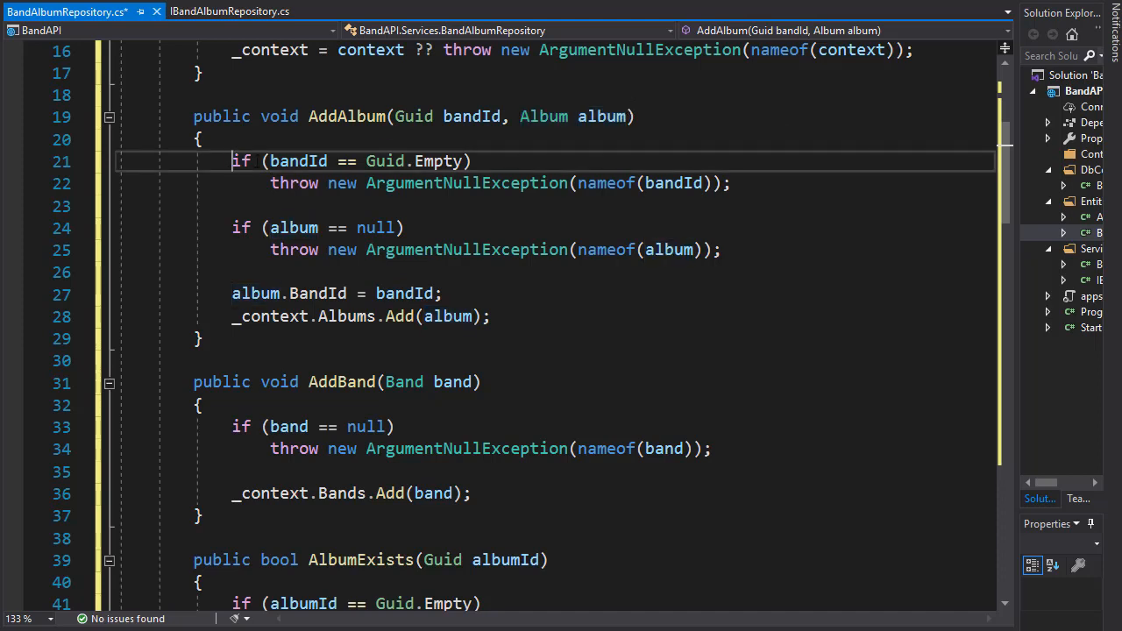
drag(232, 161, 723, 249)
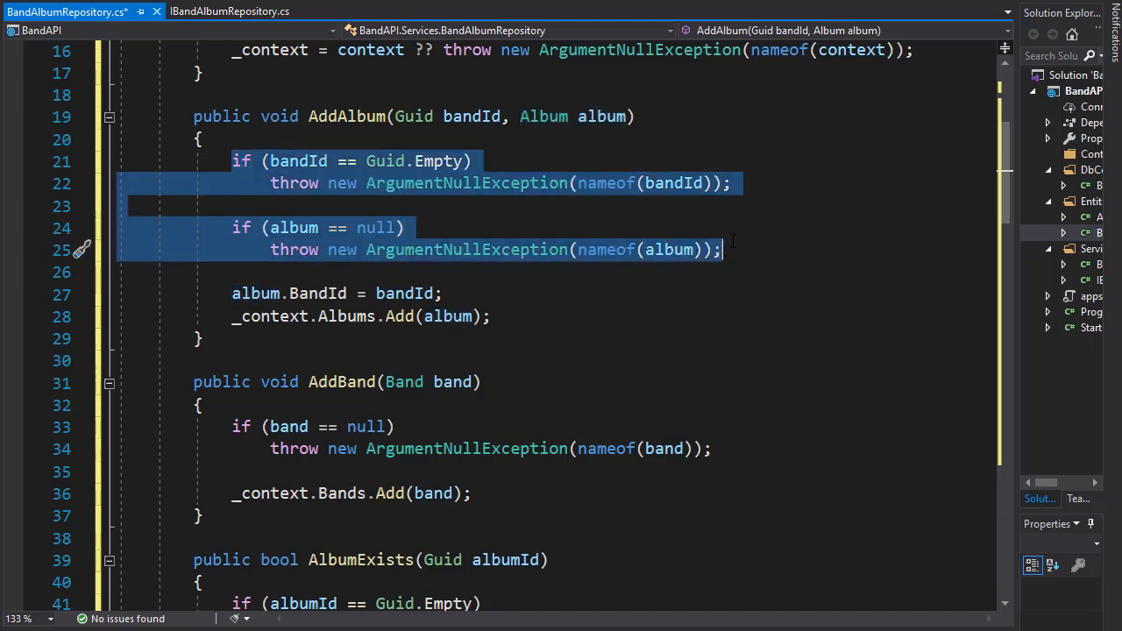
scroll(down, 3)
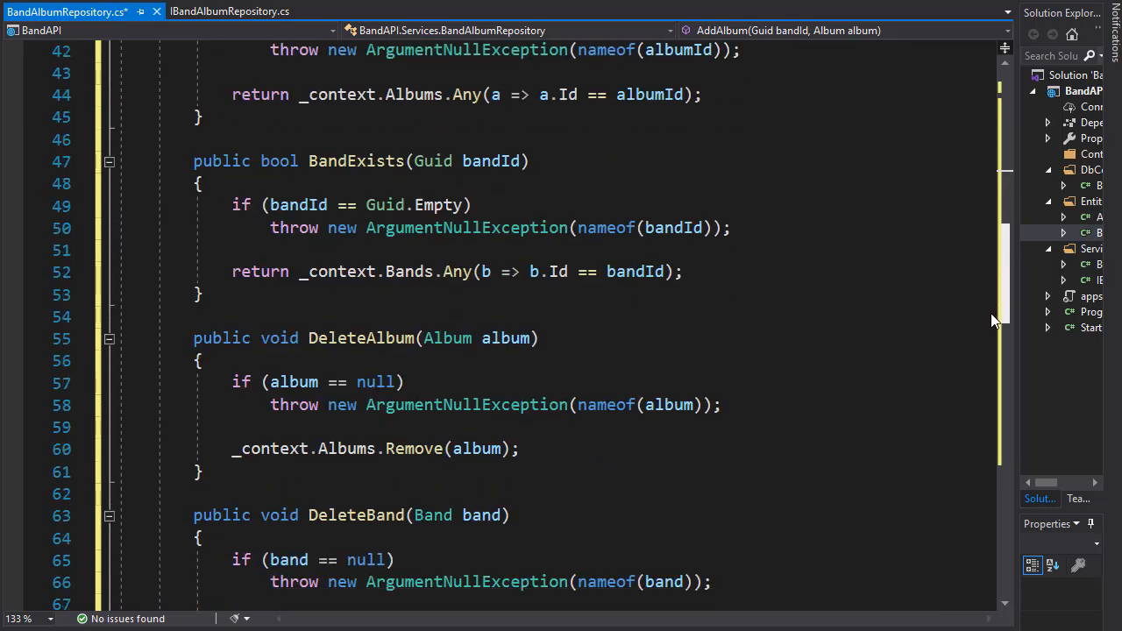
scroll(down, 3)
text(if (albumId == )
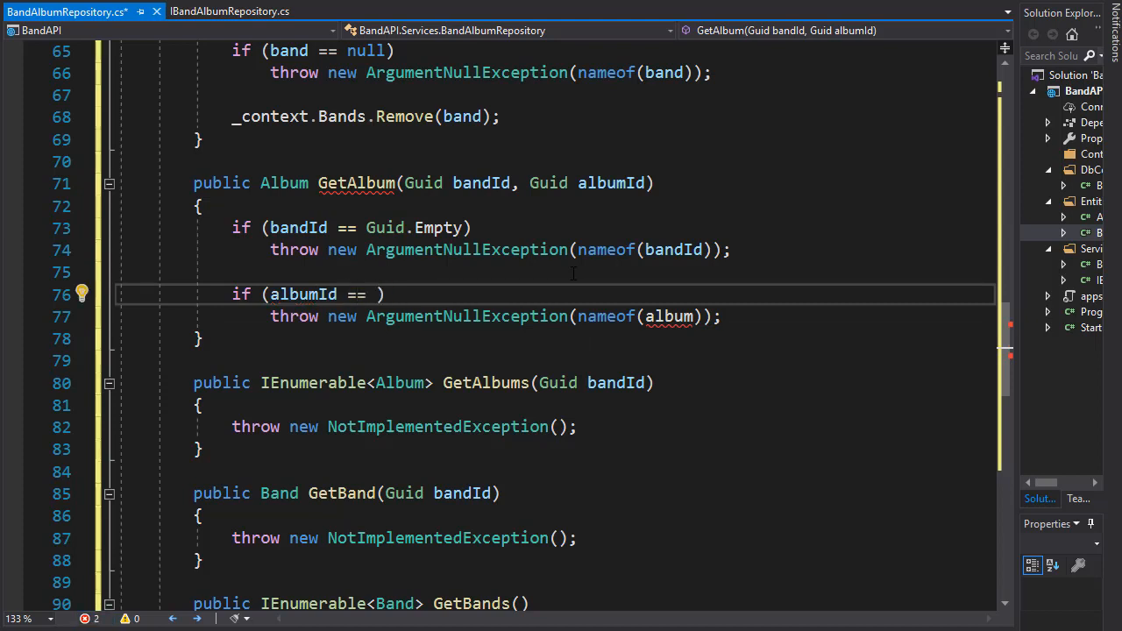
- Adapt the pasted checks so the second throws when albumId == Guid.Empty with nameof(albumId)
text(Guid.Empty)
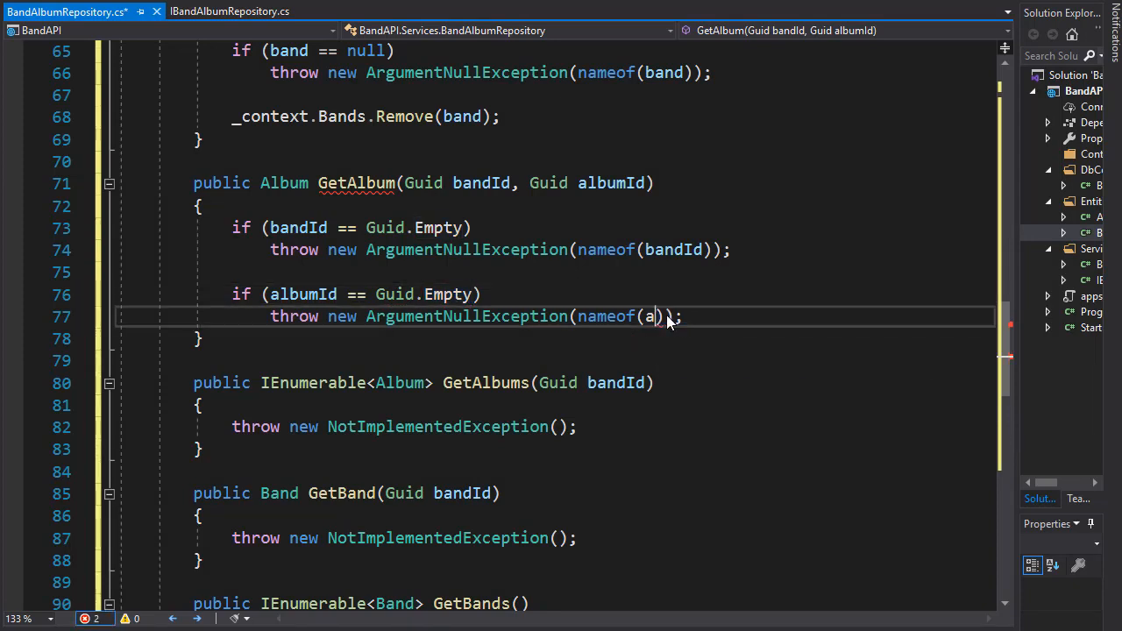
text(lbumId)
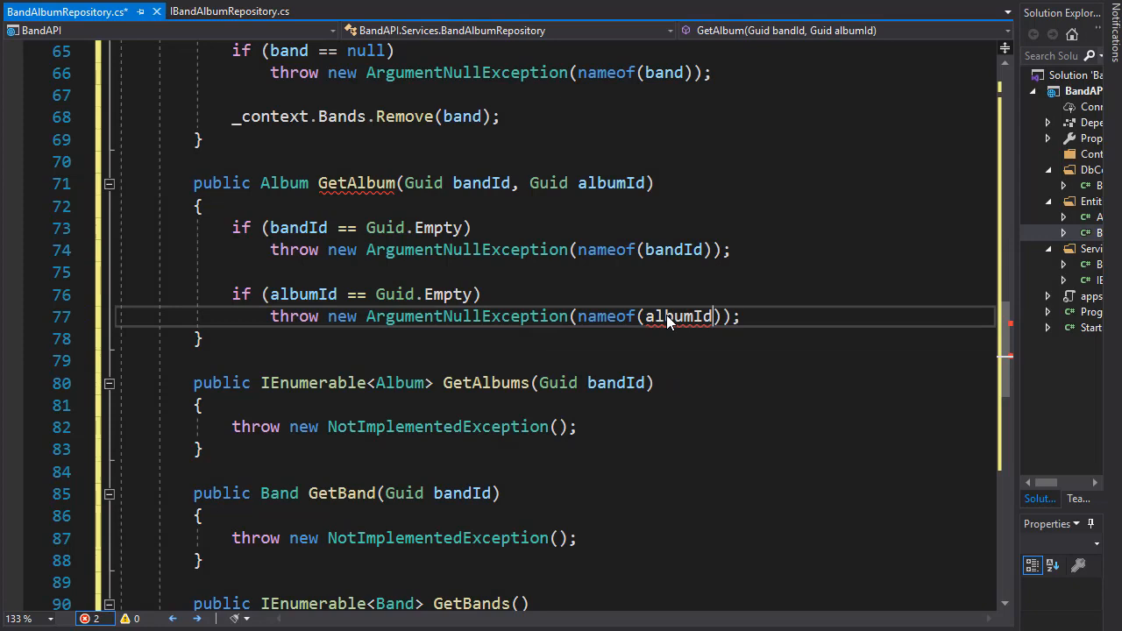
key(Enter)
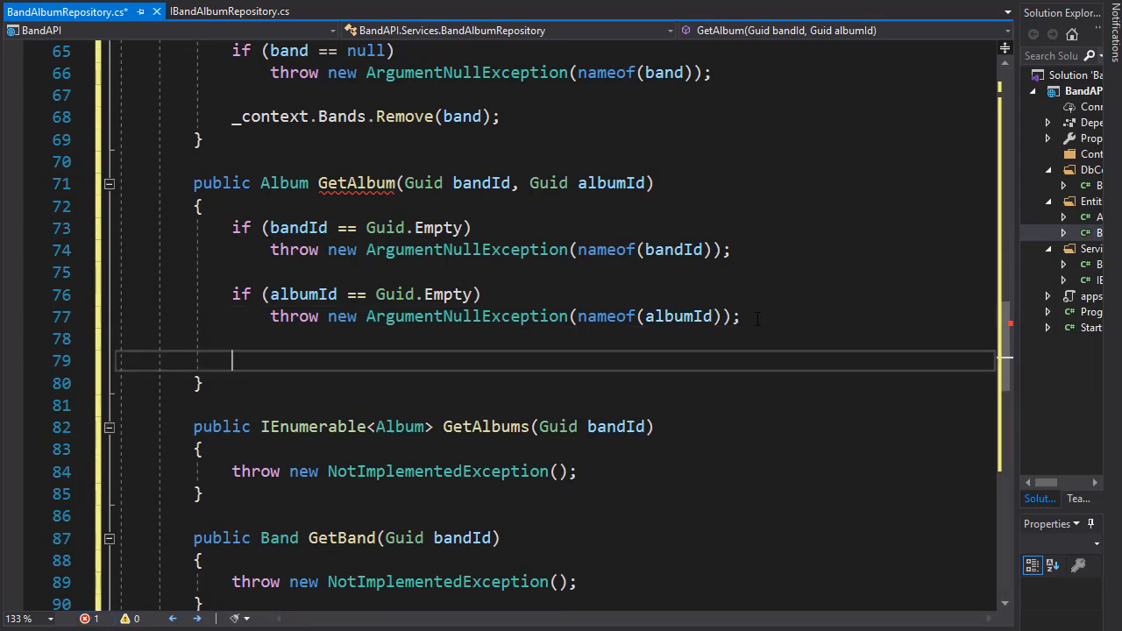
- Begin the return statement as return _context.Albums.Where(...)
text(return _)
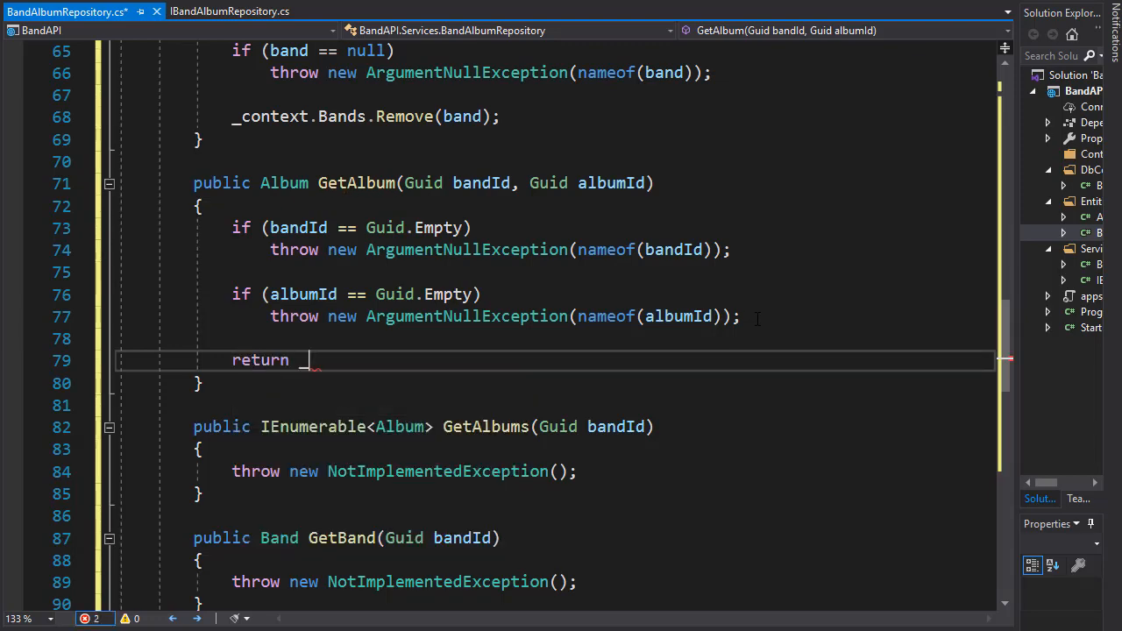
text(context)
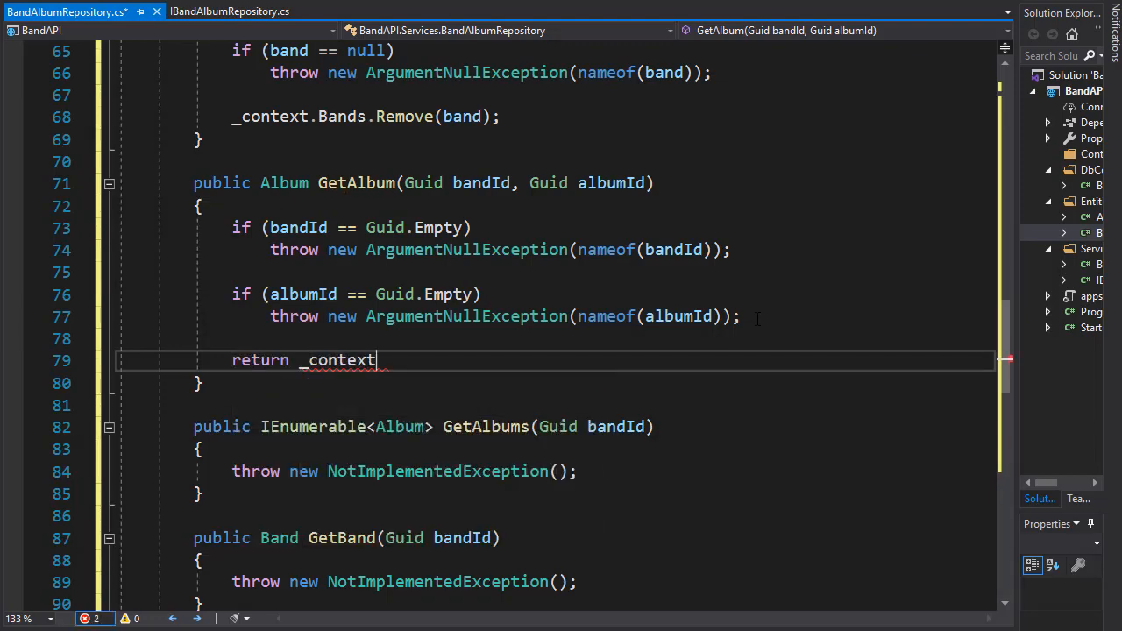
text(.)
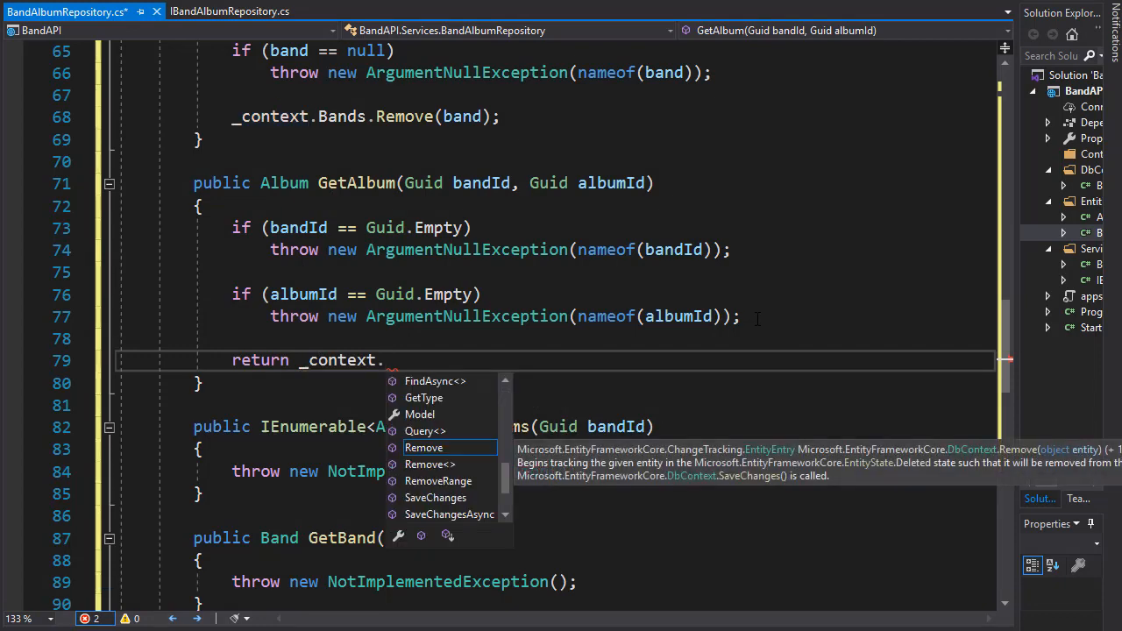
text(Albums)
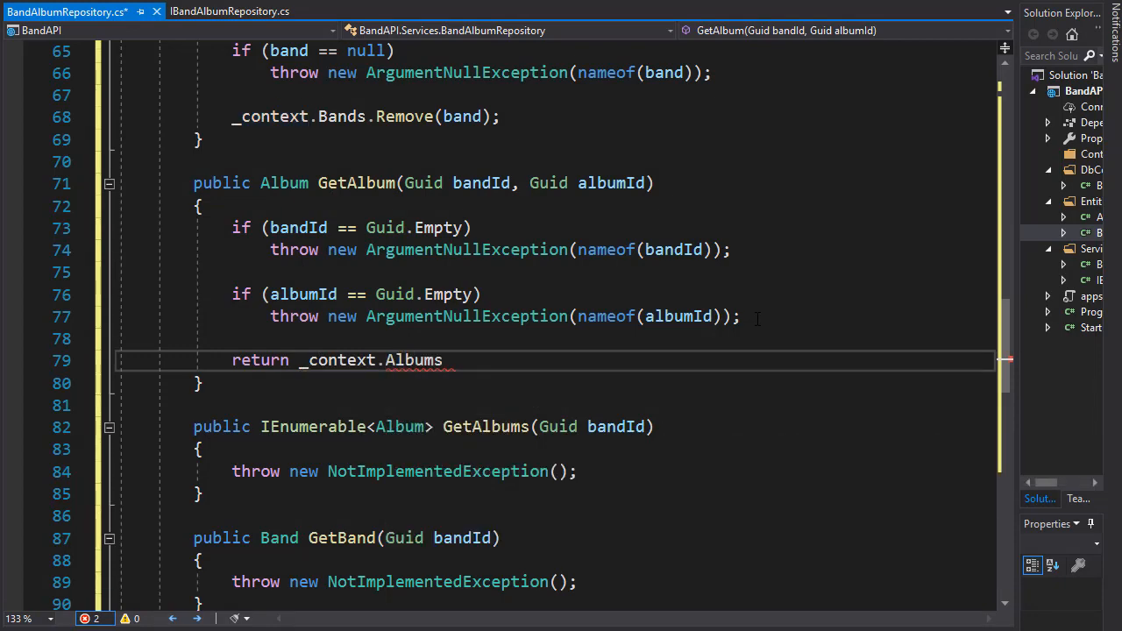
double_click(414, 361)
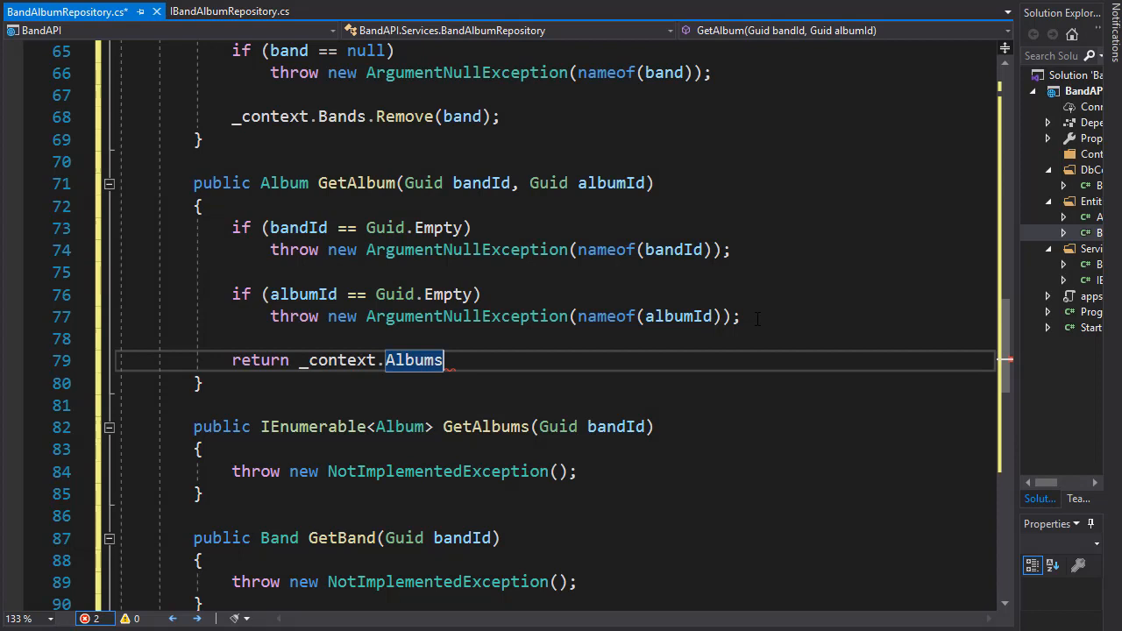
text(.Where)
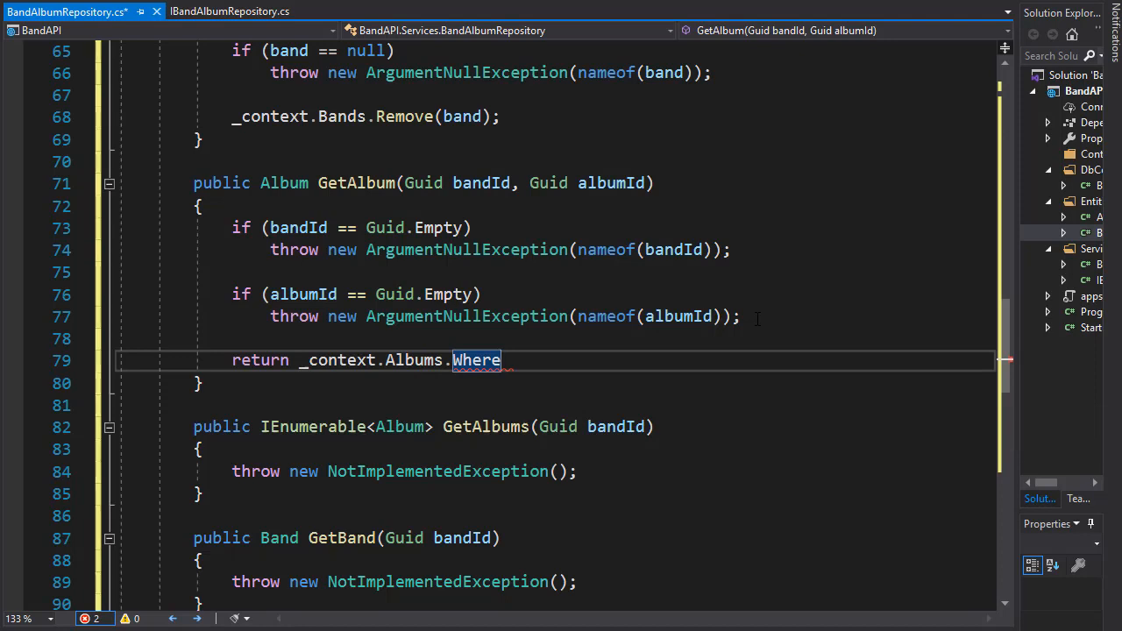
text(())
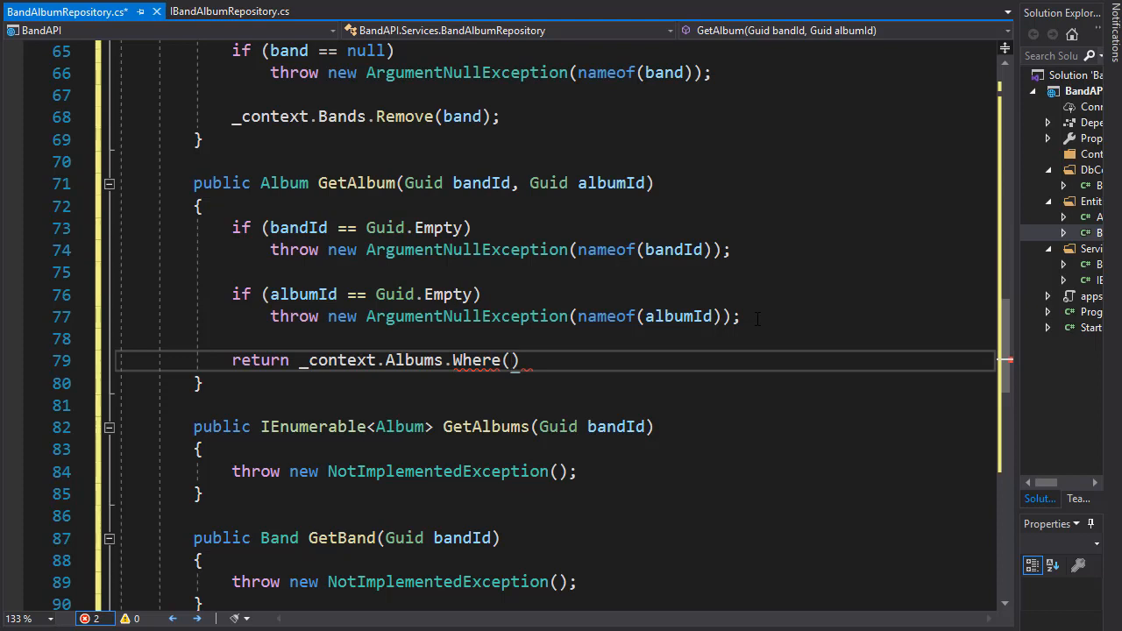
- Write the filter lambda a => a.BandId == bandId && a.Id == albumId
text(a =>)
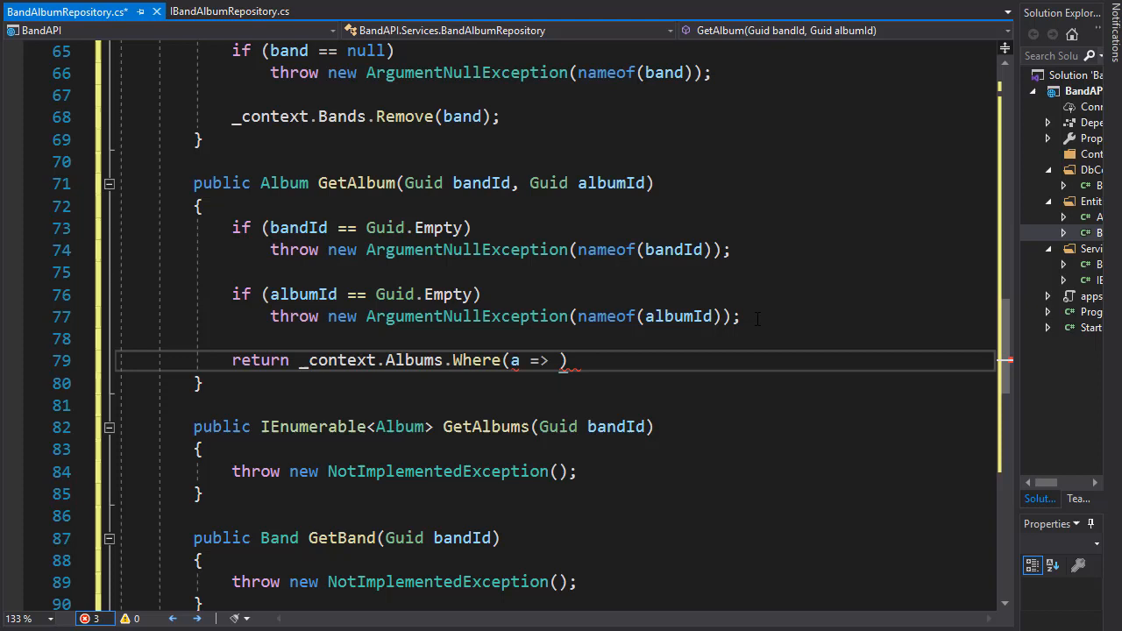
text(a.bandId)
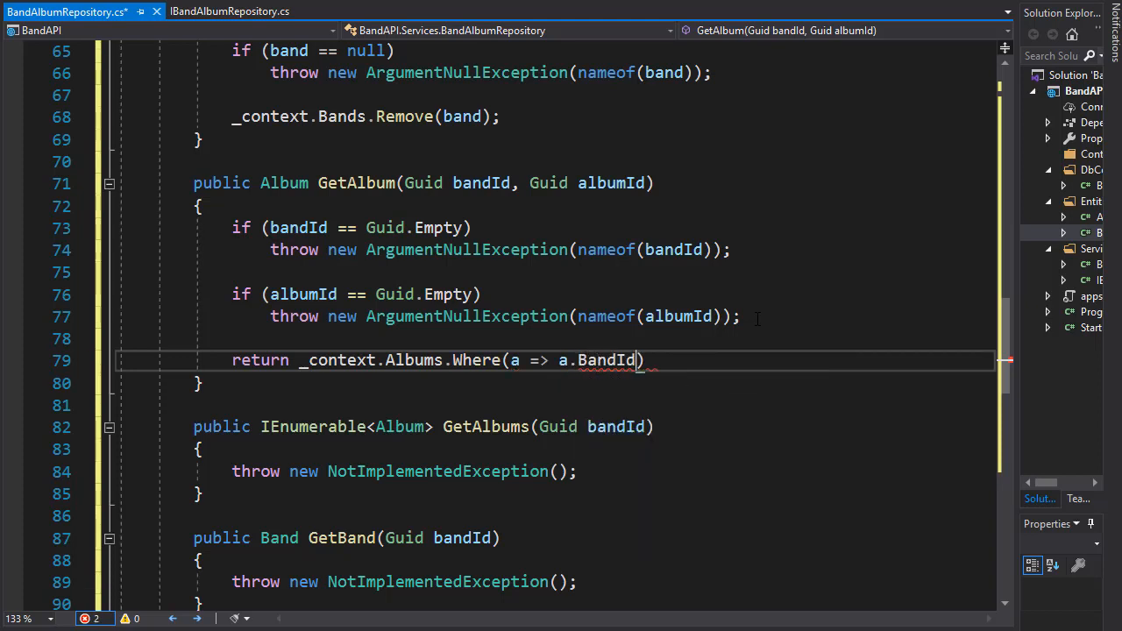
text(==)
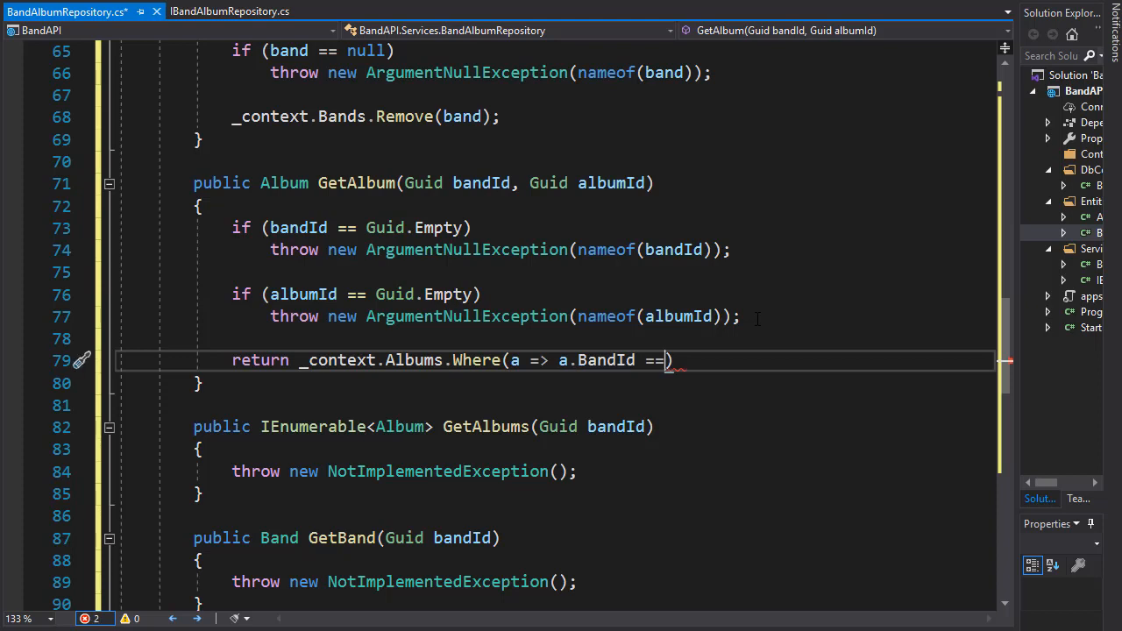
text(bandId)
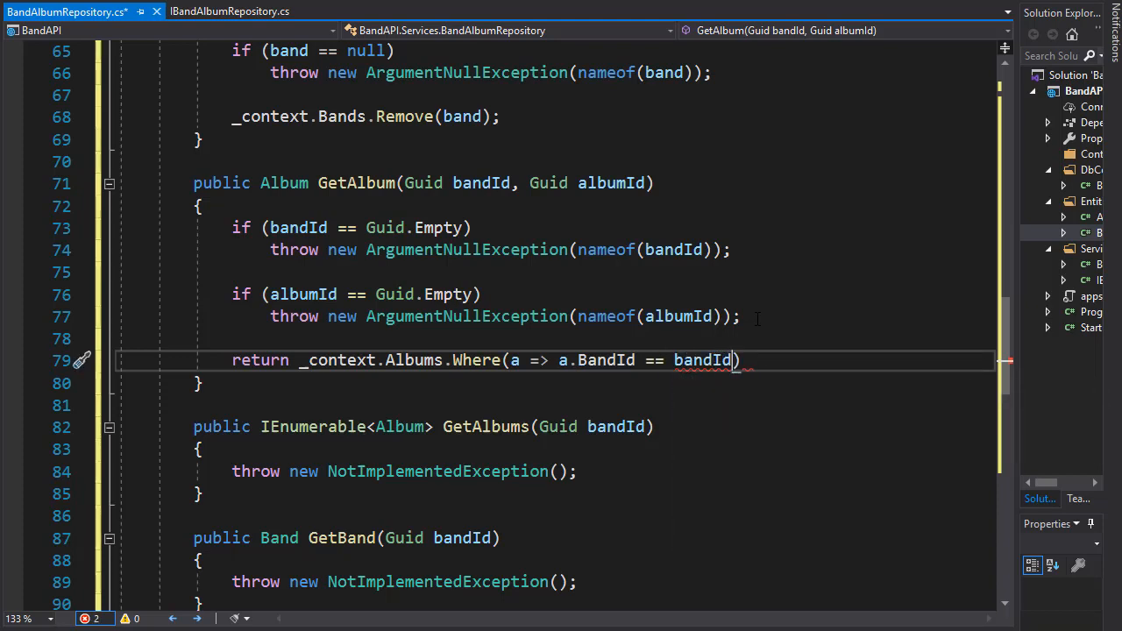
text(&&)
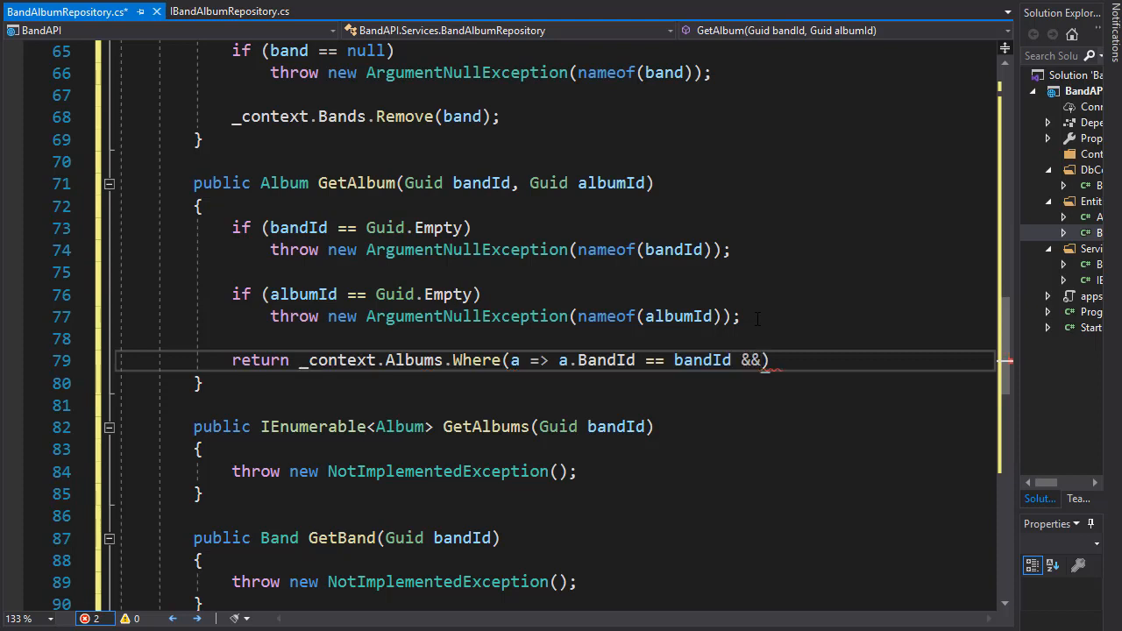
text(a.Id)
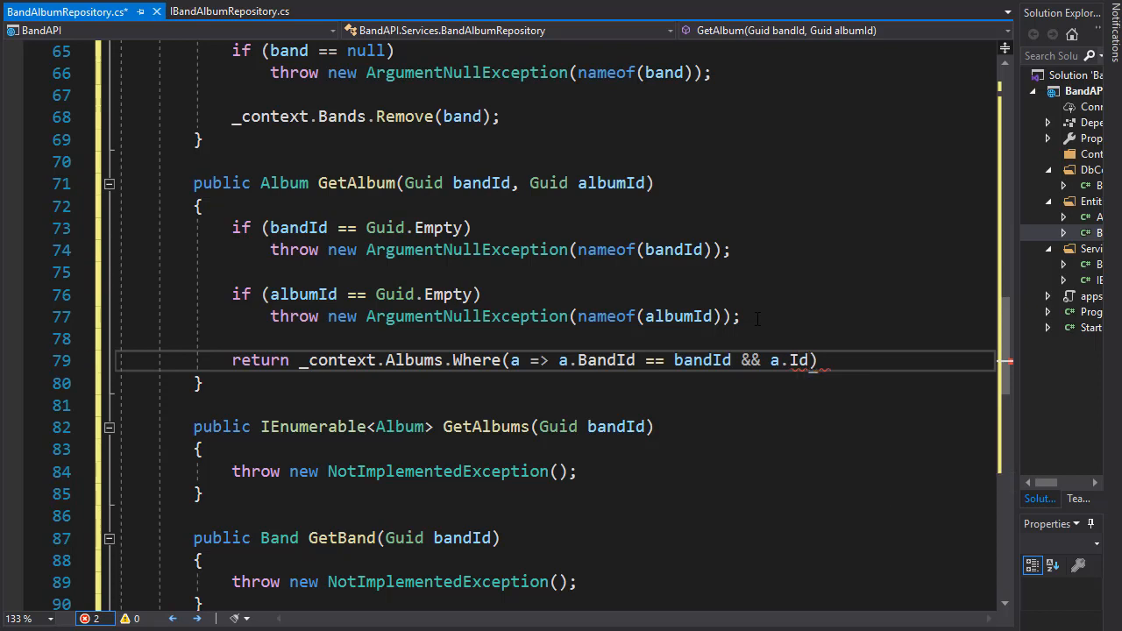
text(==)
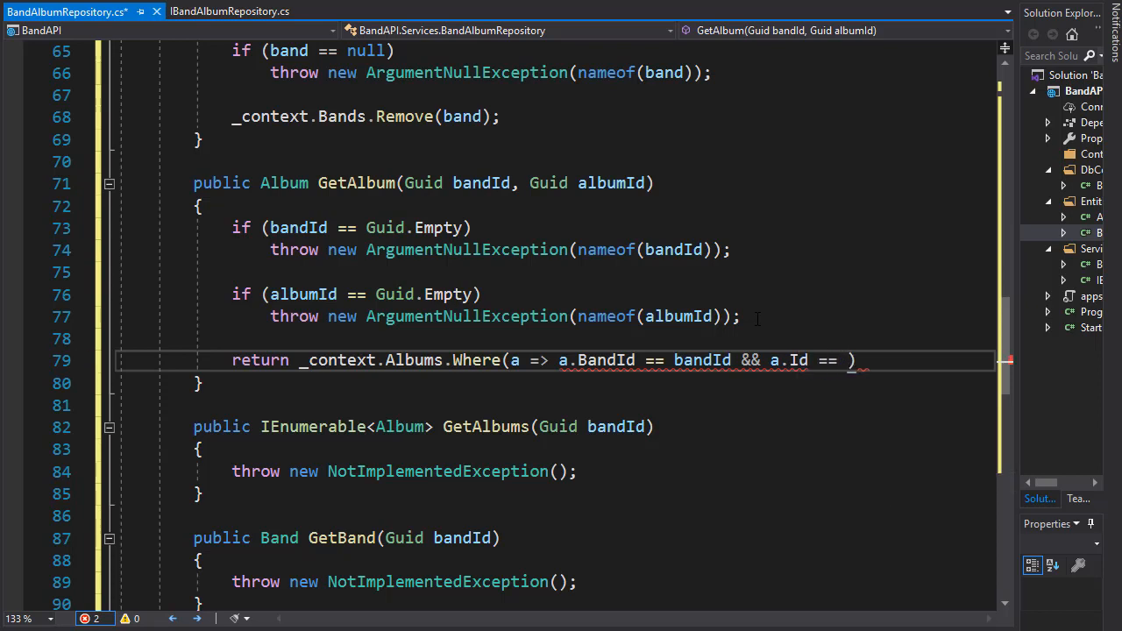
text(albumId)
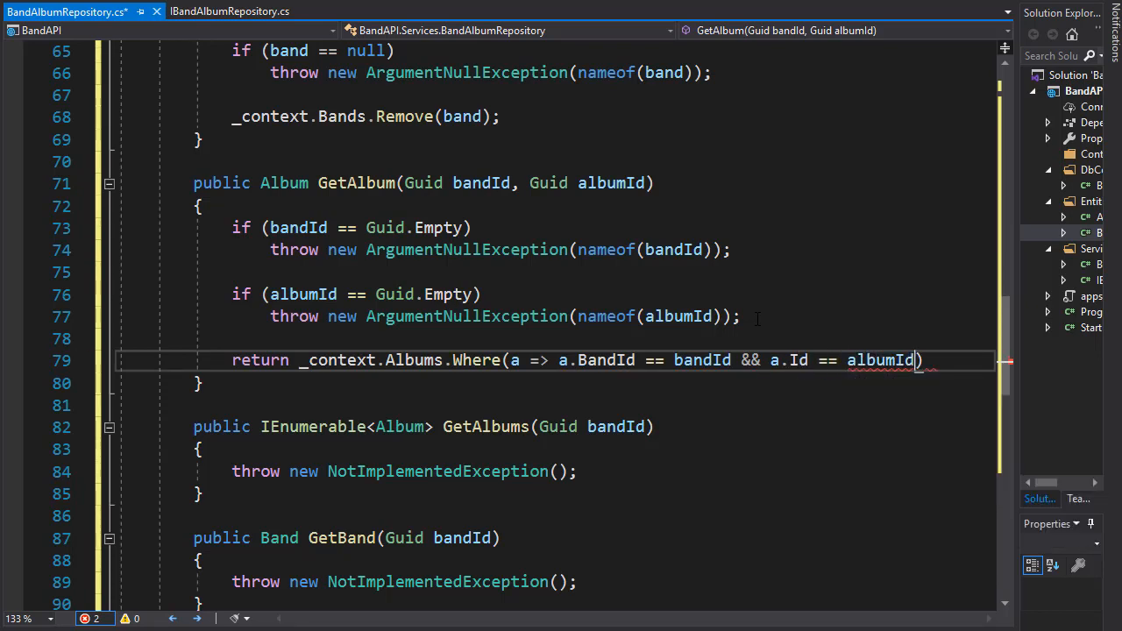
- Append .FirstOrDefault() after the Where filter
double_click(881, 361)
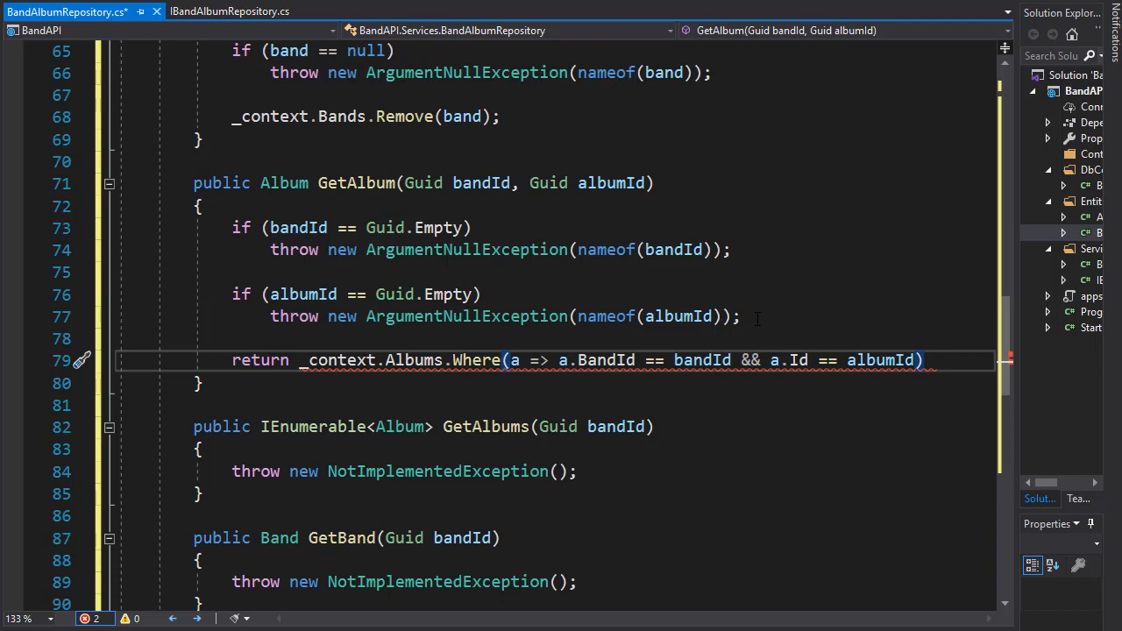
text(.FirstOrDefault)
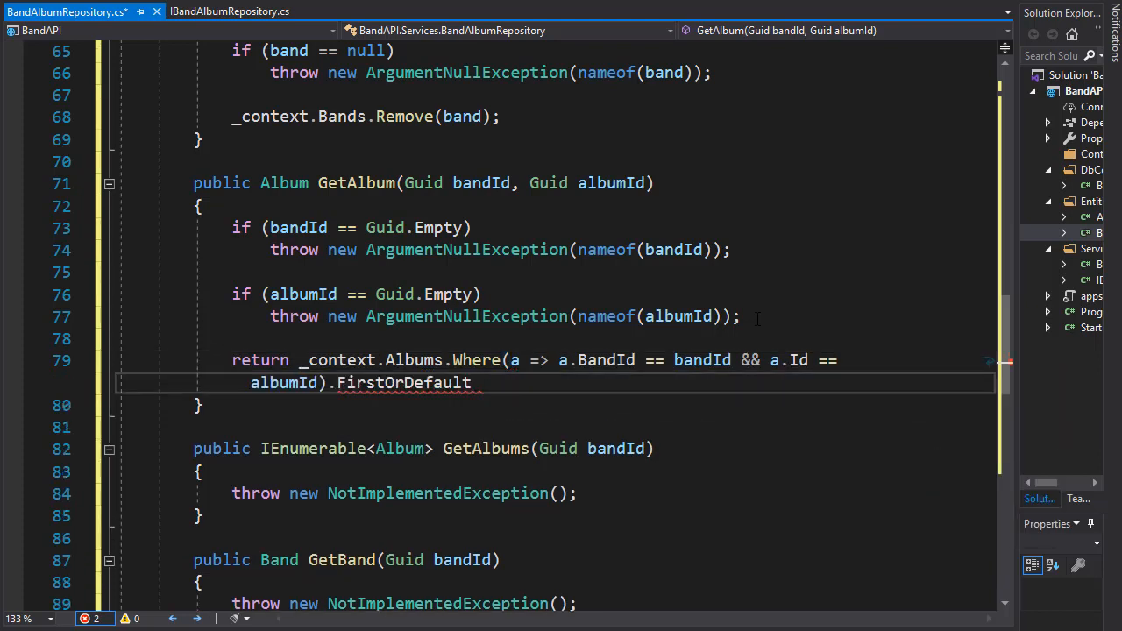
text(();)
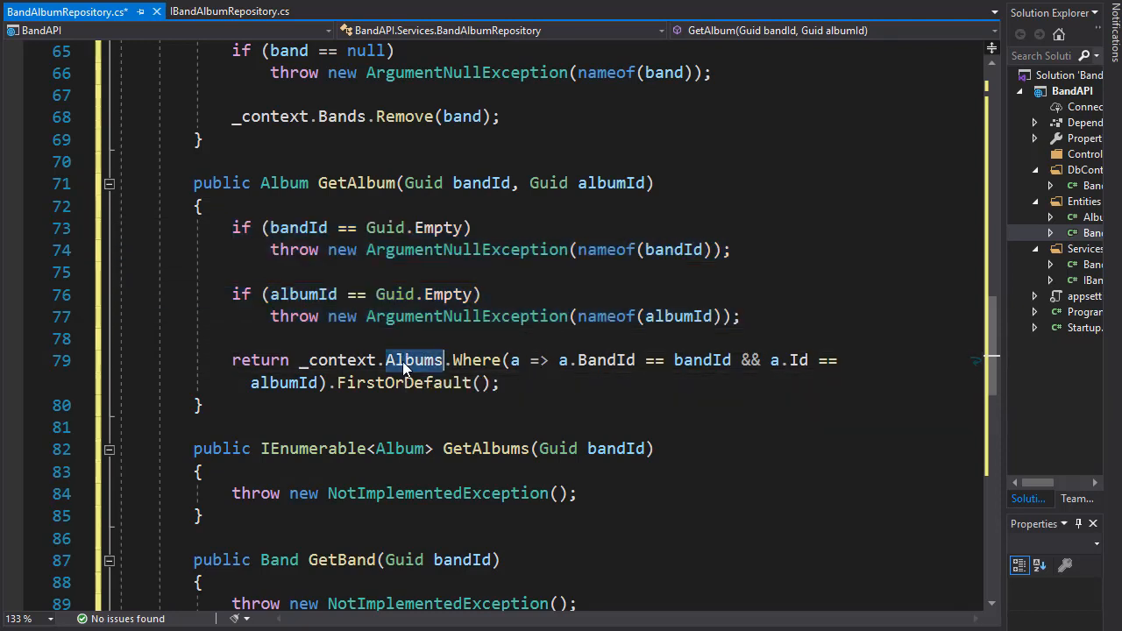
mouse_move(600, 360)
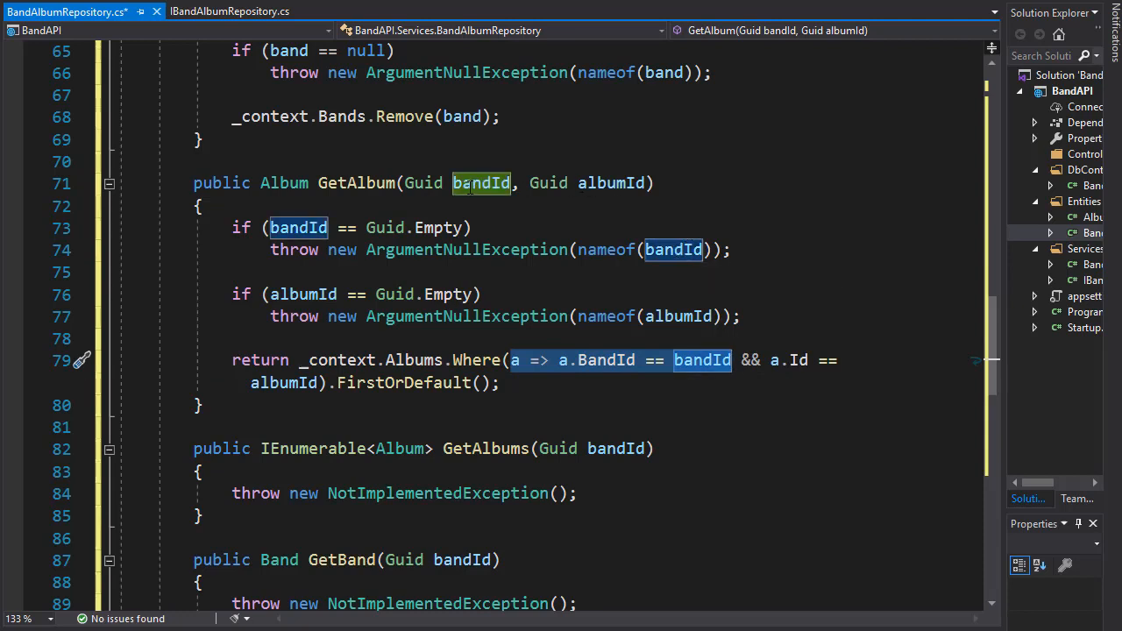
mouse_move(789, 362)
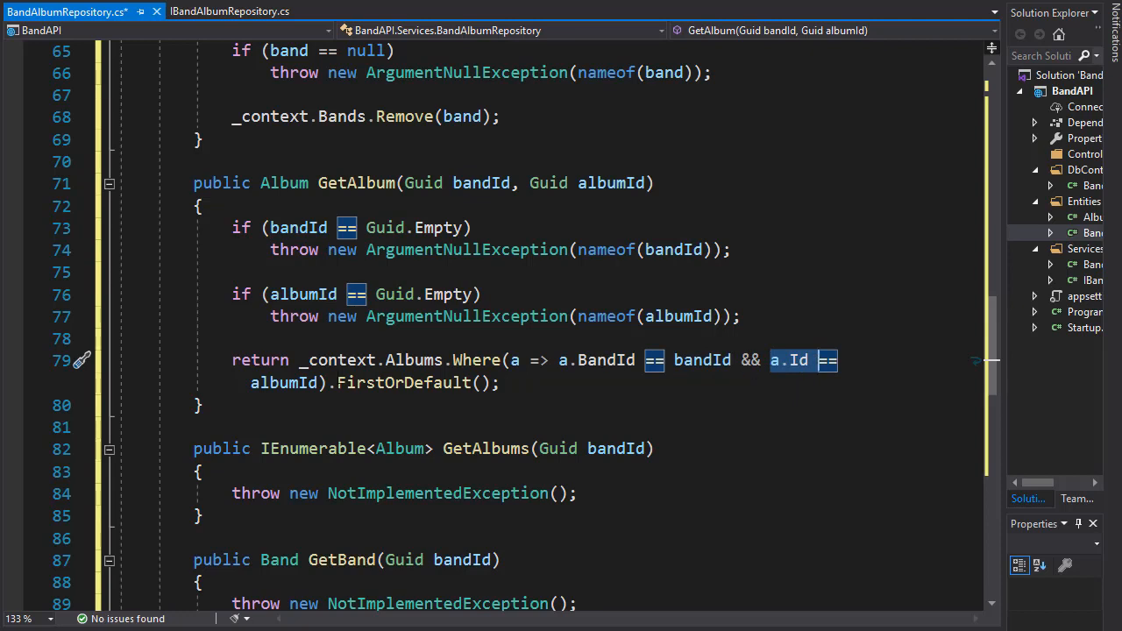
- Review the finished GetAlbum query and move down to the unimplemented GetAlbums(Guid bandId)
double_click(610, 182)
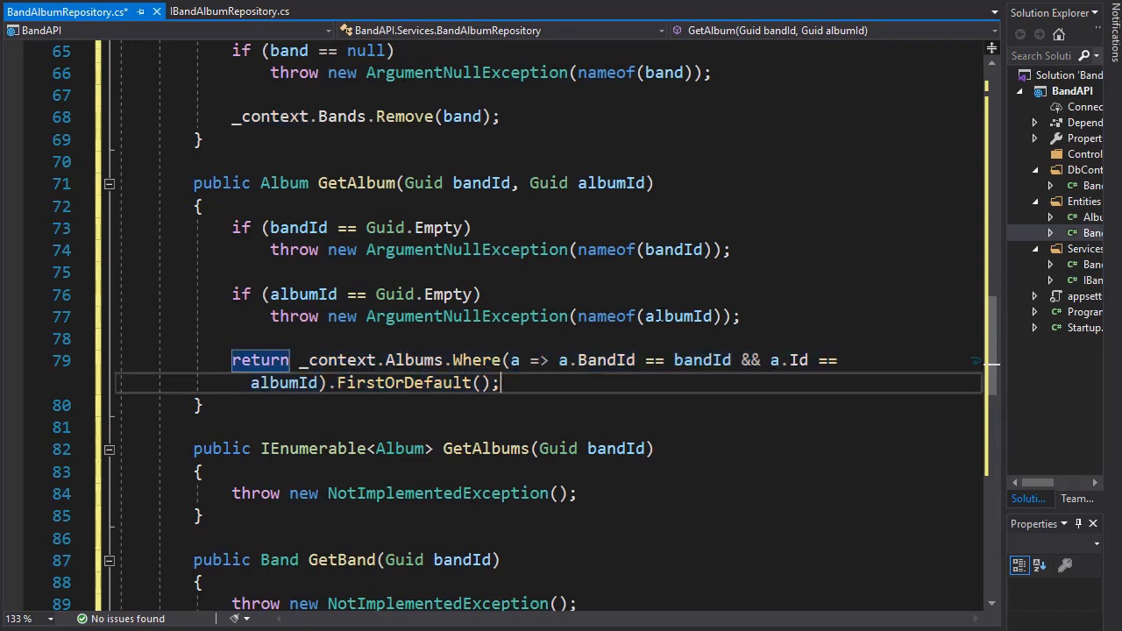
scroll(down, 3)
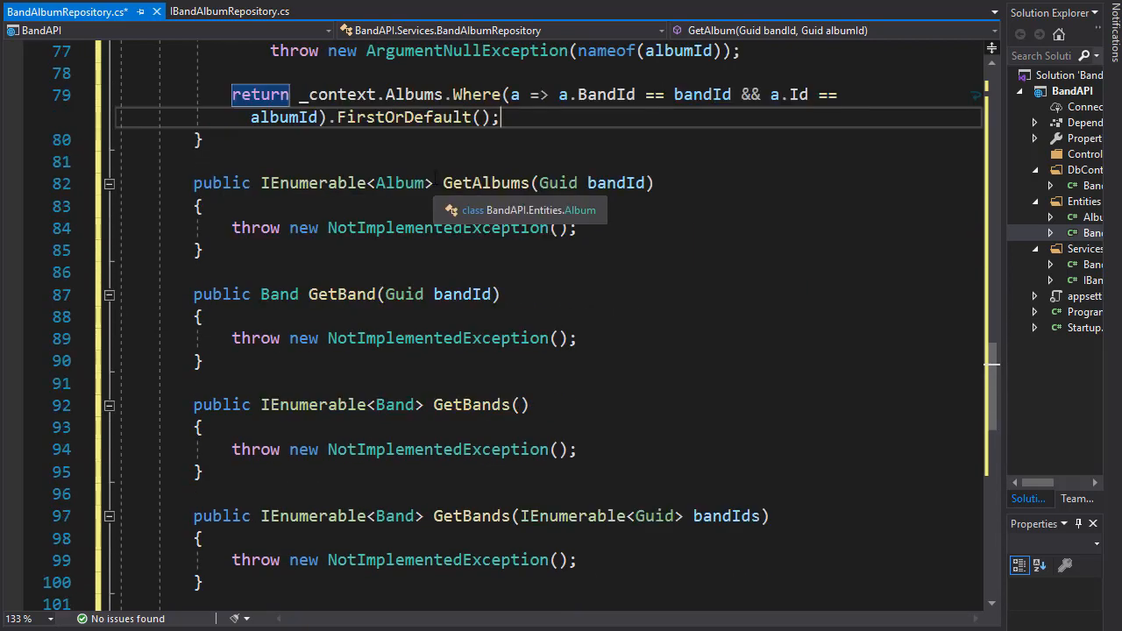
click(618, 183)
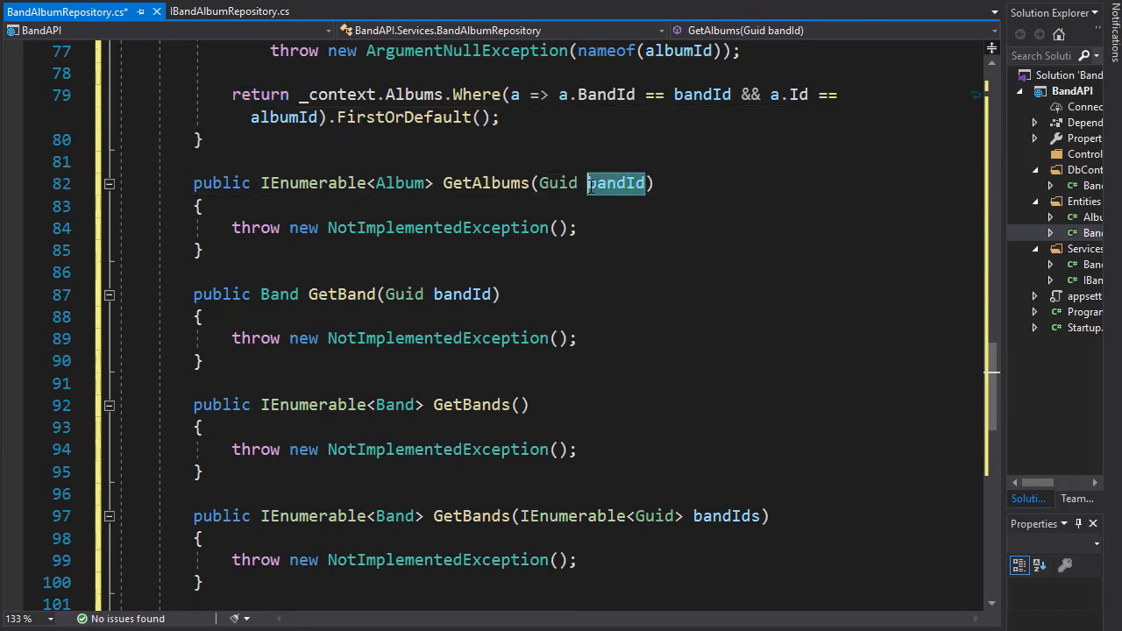